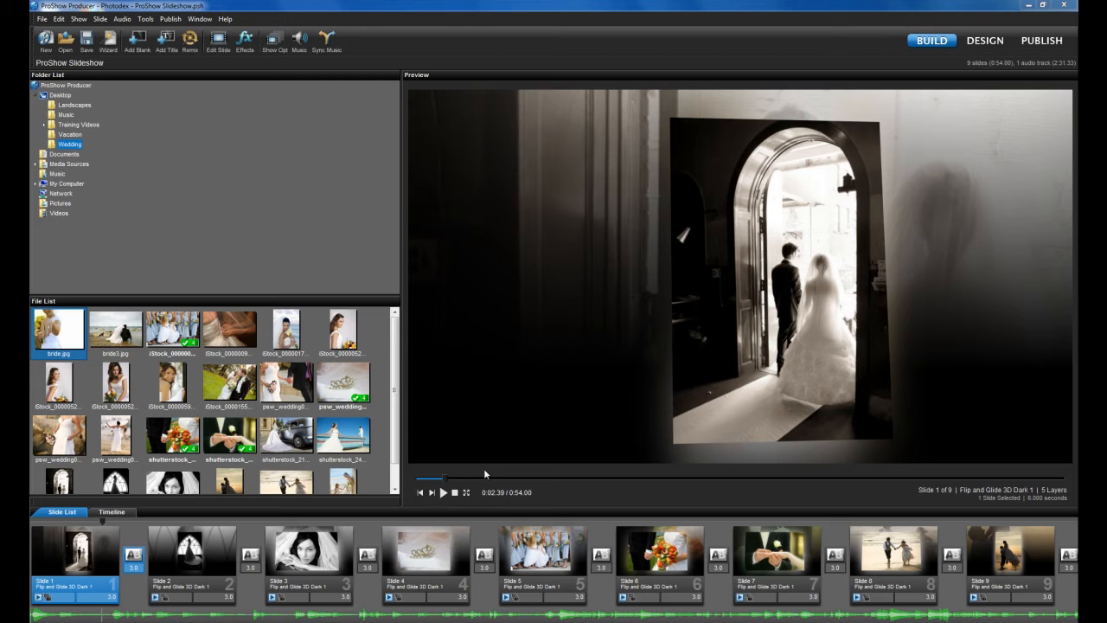
mouse_move(779, 194)
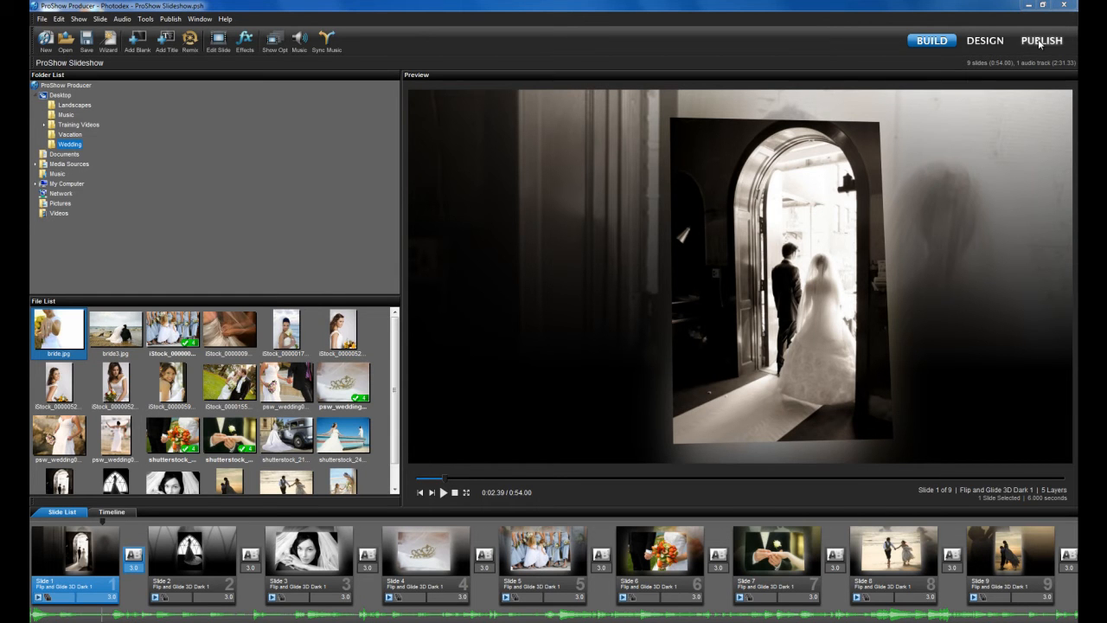
Step: Start a SmugMug upload of the show from Publishing Formats
left_click(1042, 40)
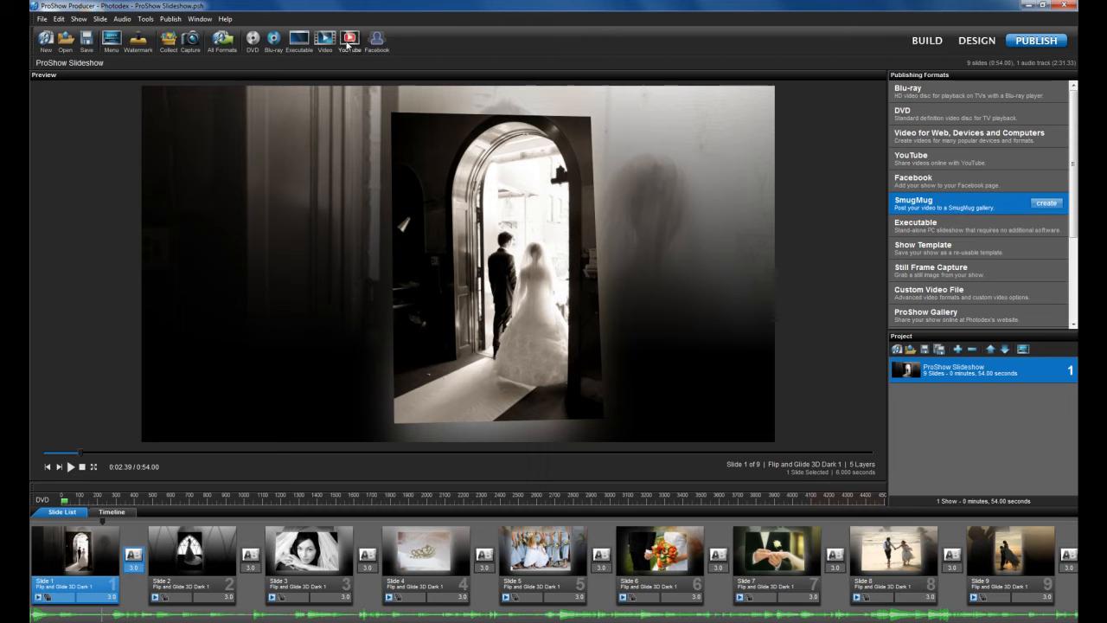
mouse_move(432, 53)
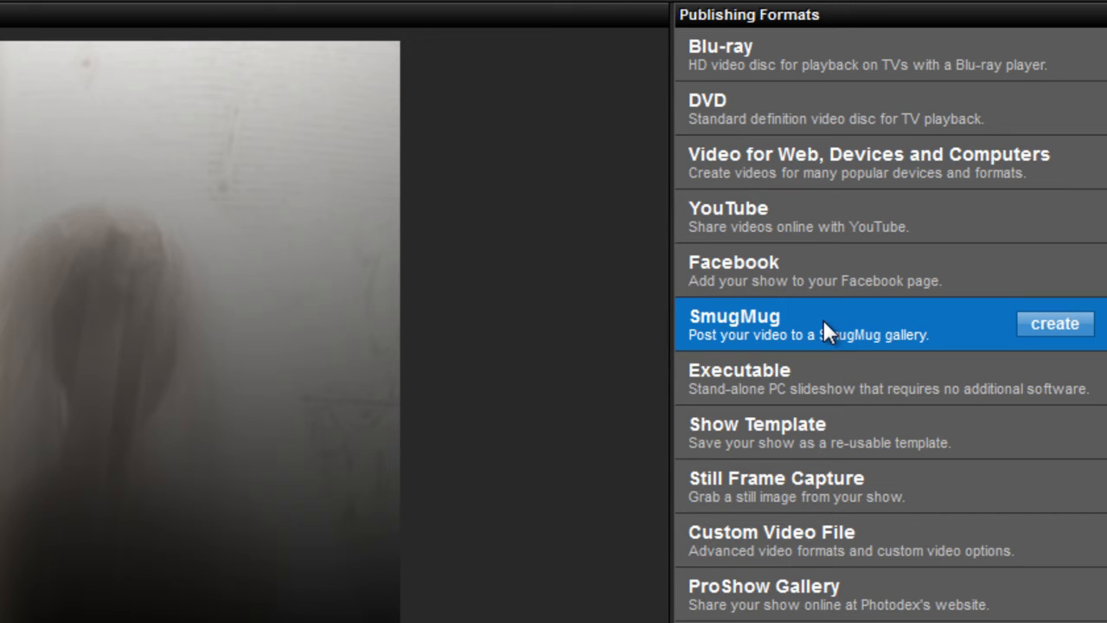
mouse_move(947, 336)
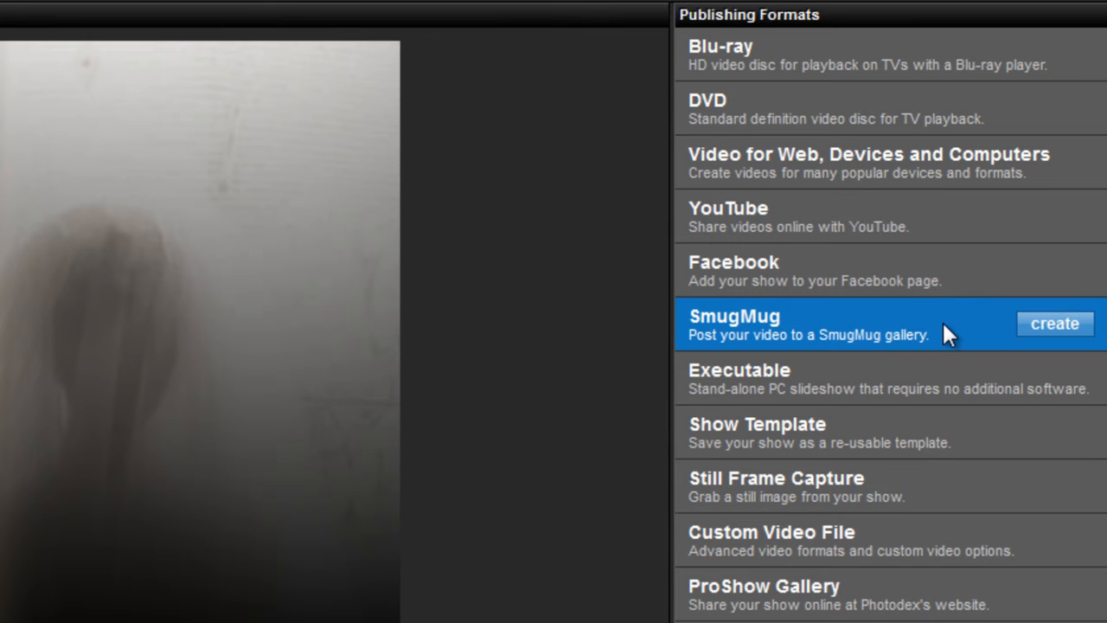
left_click(1055, 323)
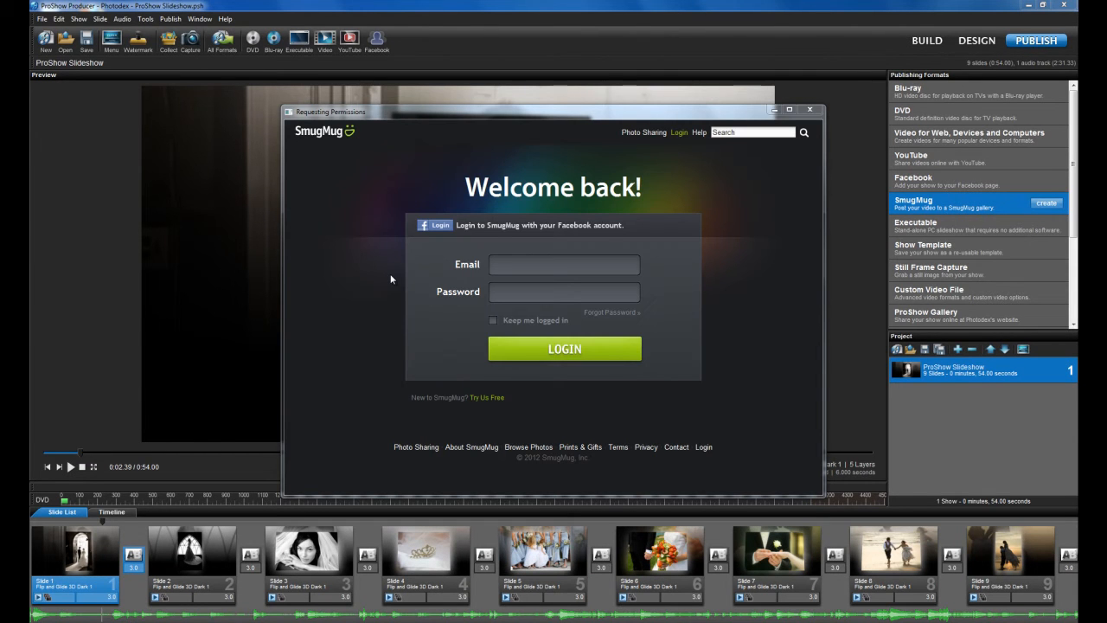
Step: Sign in to SmugMug, choose 1080p High Definition (Best) quality, and review the albums list
left_click(563, 348)
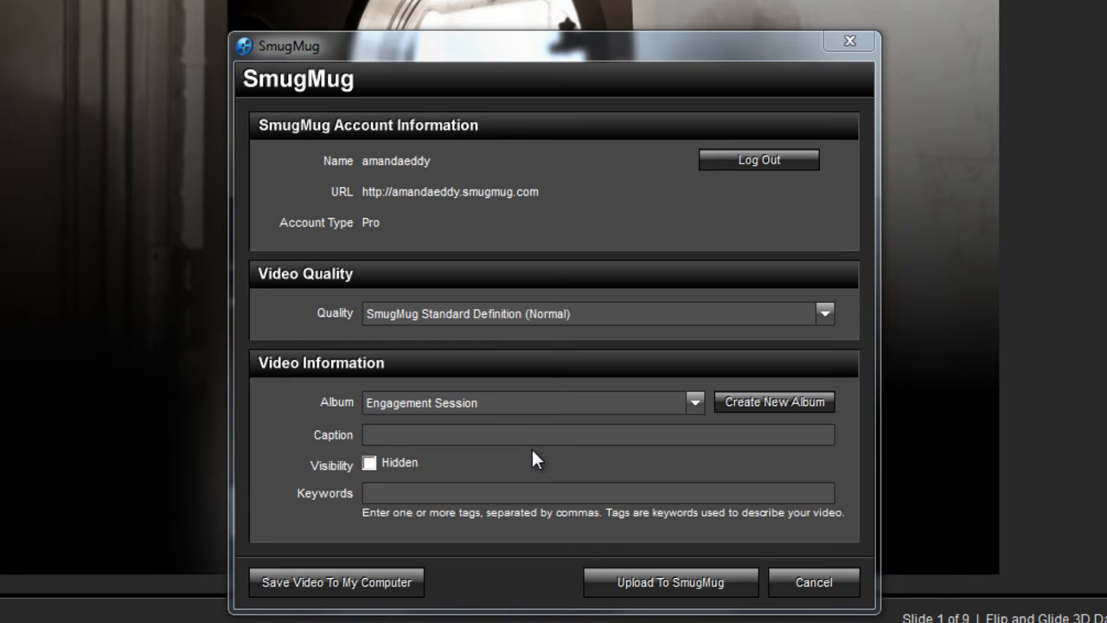
mouse_move(714, 370)
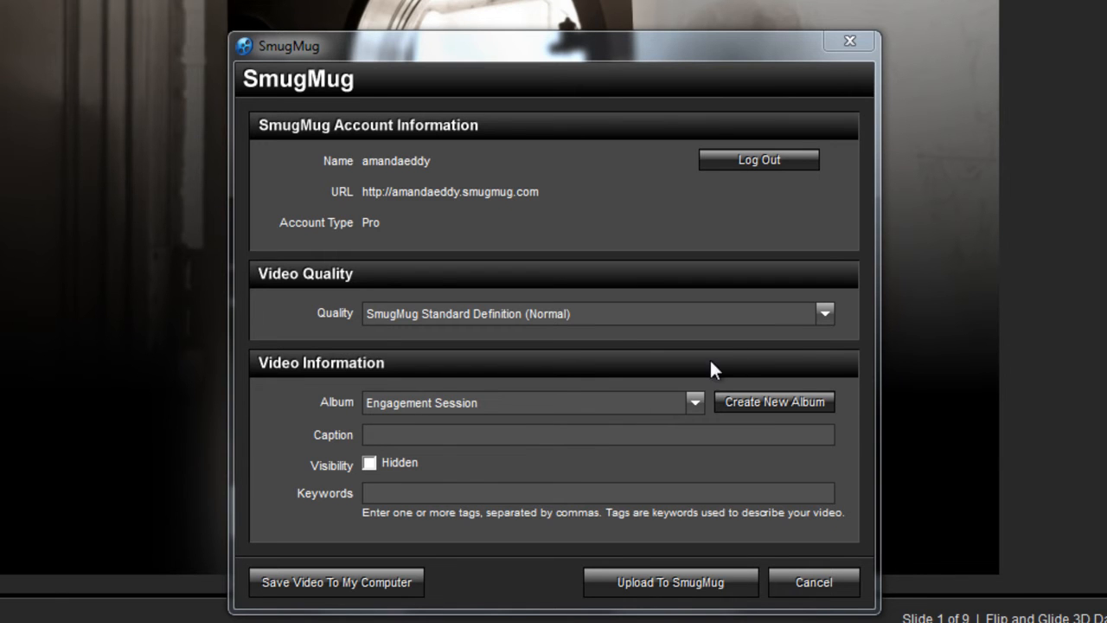
left_click(823, 314)
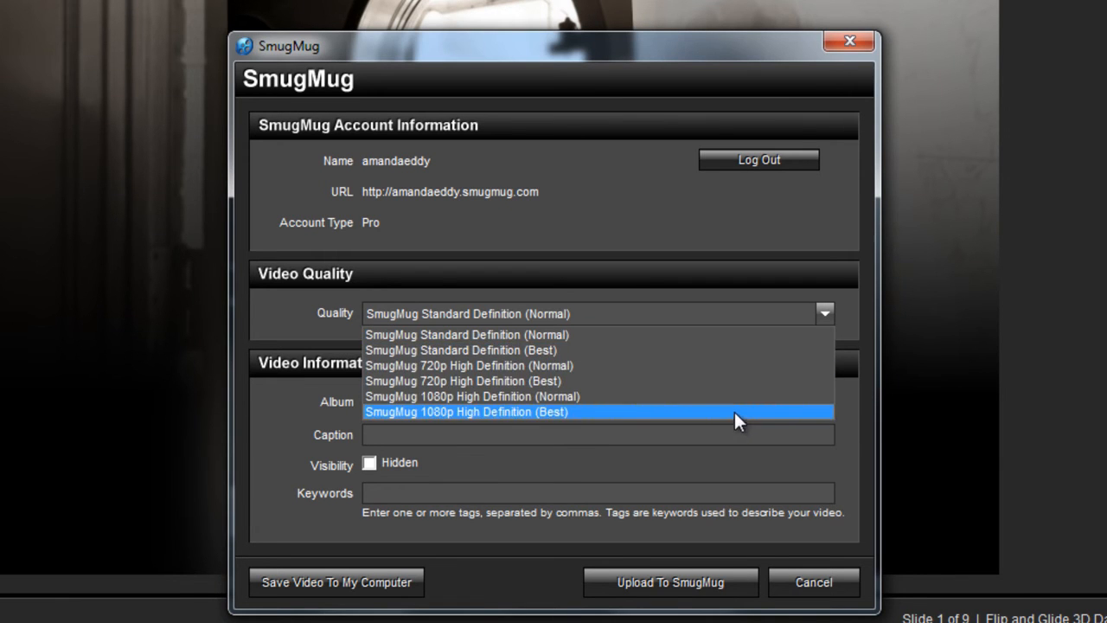
left_click(695, 402)
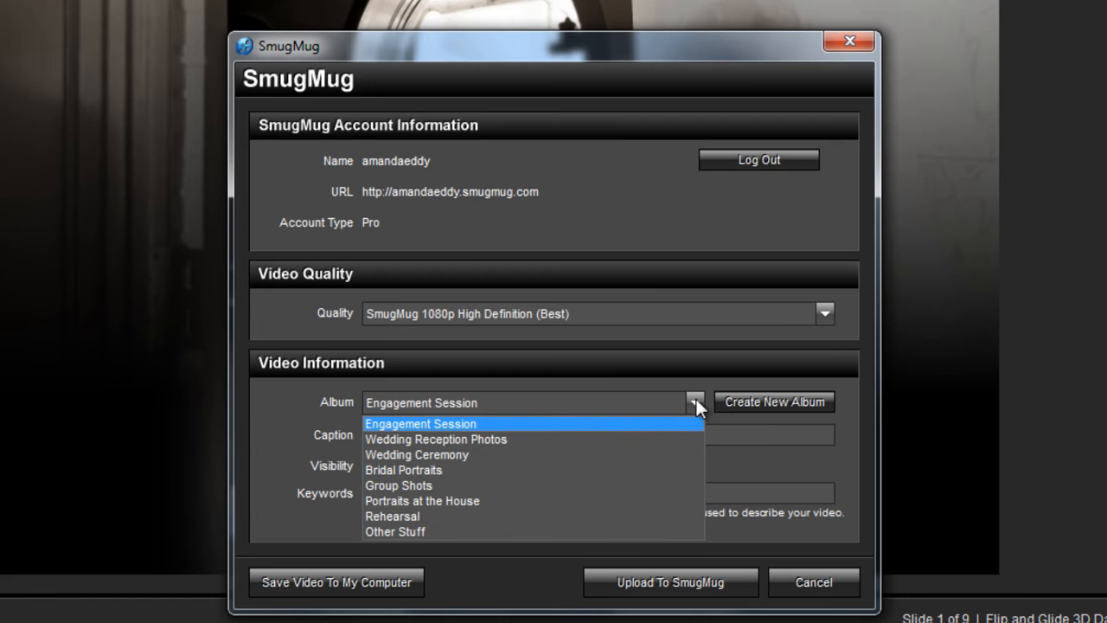
left_click(420, 424)
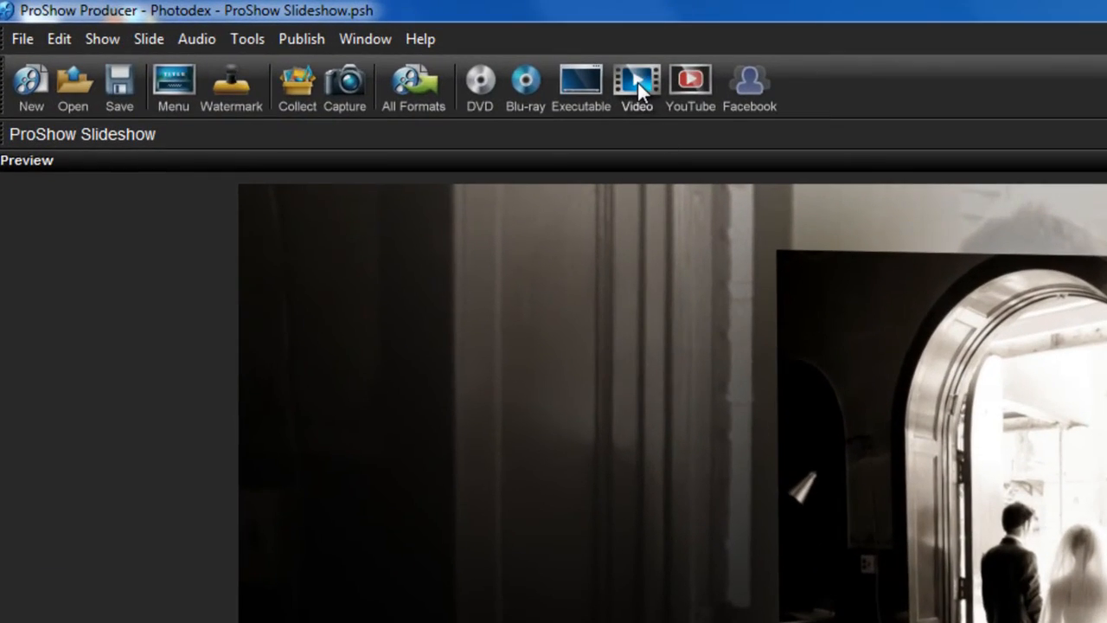
Step: Open Video for Web, Devices and Computers and browse to the MPEG-4 H.264 1080p preset
left_click(636, 86)
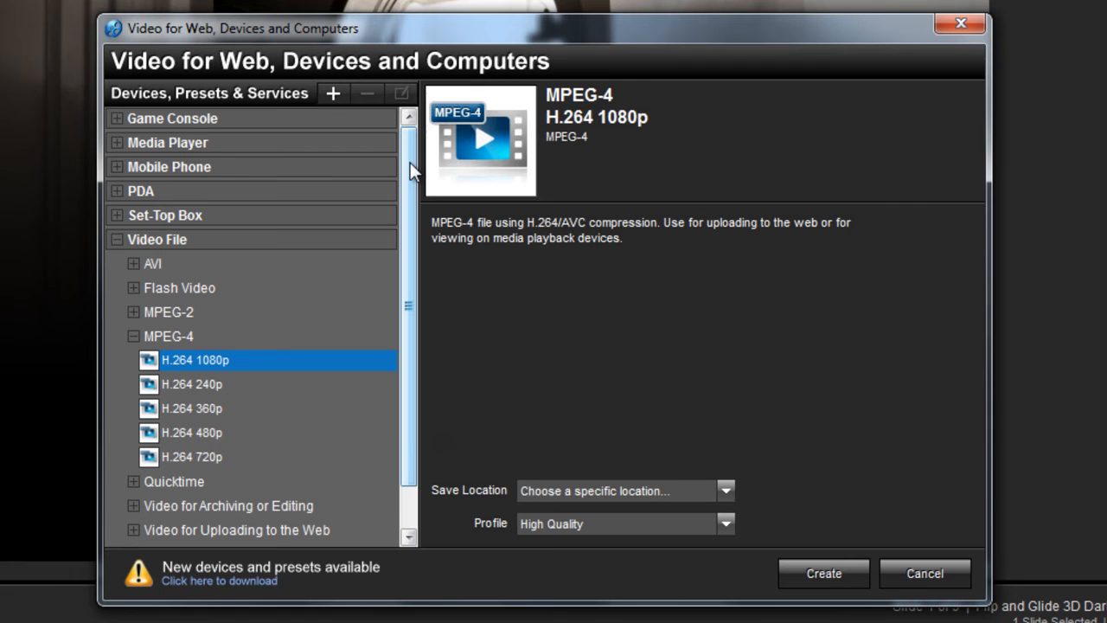
scroll("down", 3)
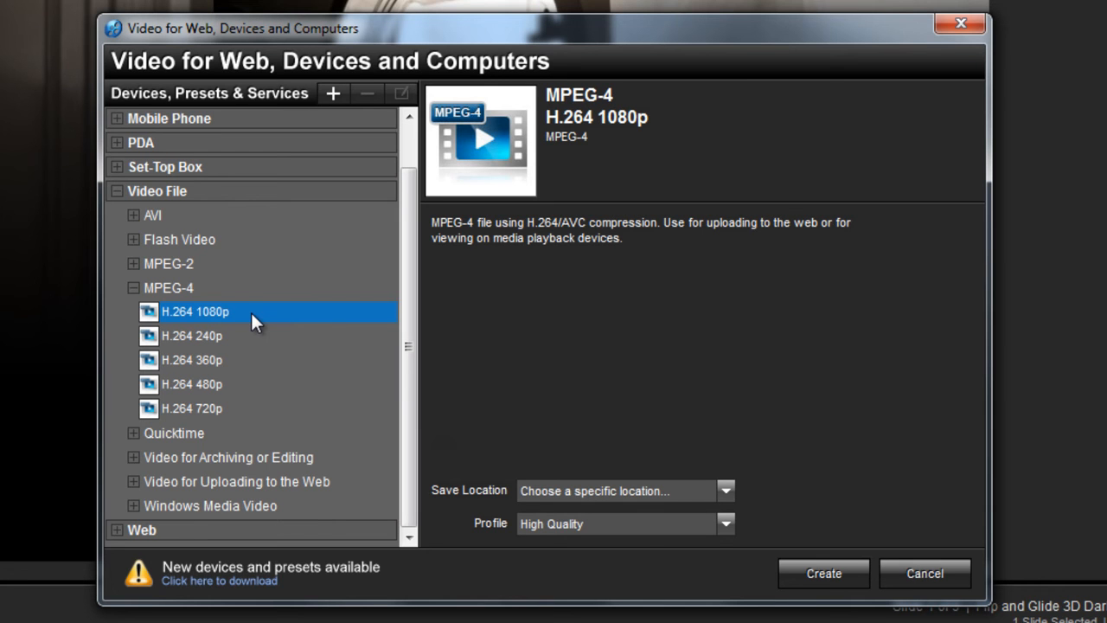
mouse_move(257, 531)
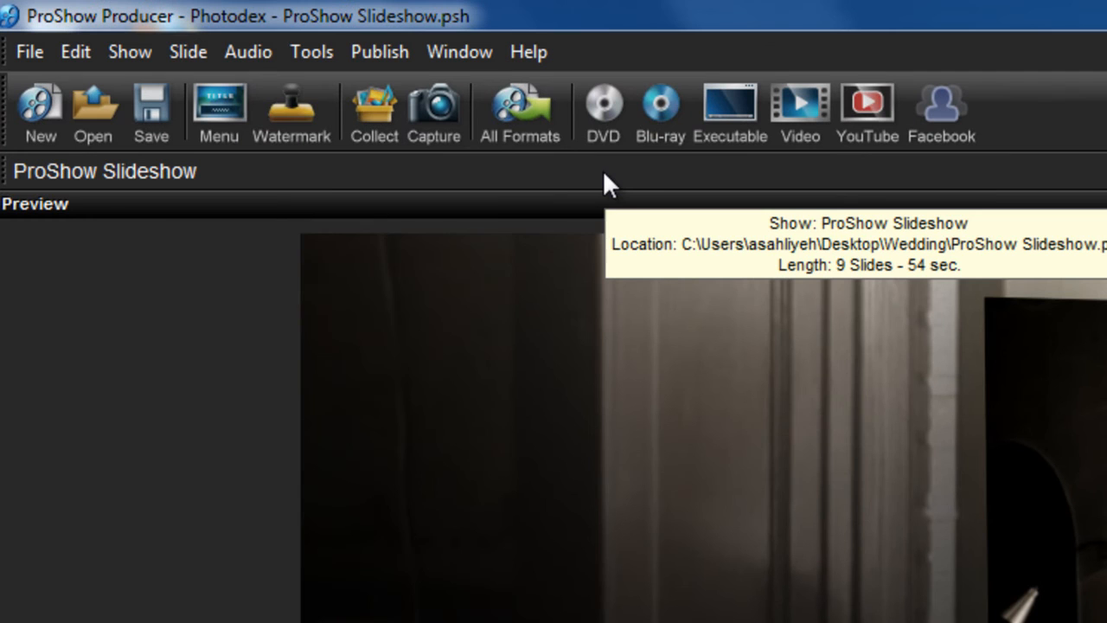
mouse_move(660, 112)
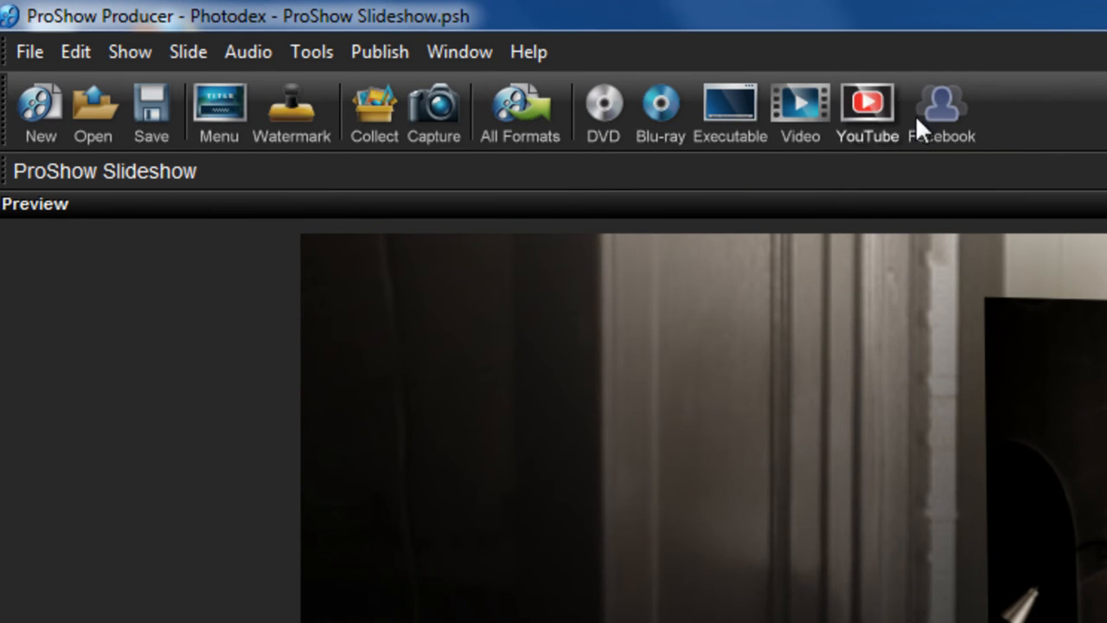
mouse_move(731, 108)
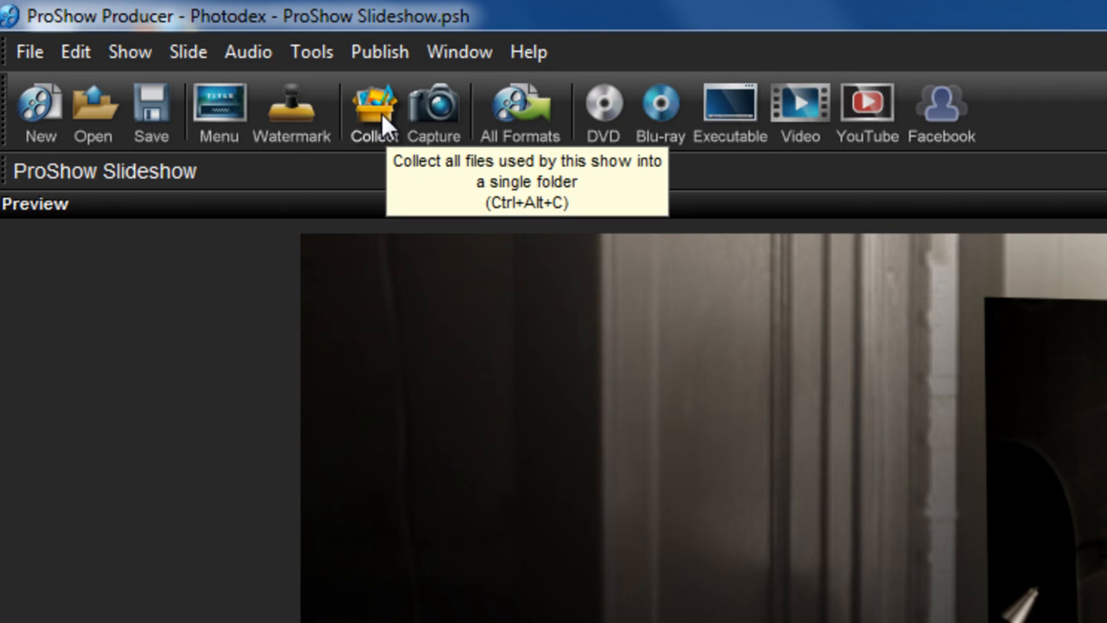
Step: Open Collect Show Files, listing the show's 11 files totalling 41.36 MB
left_click(374, 109)
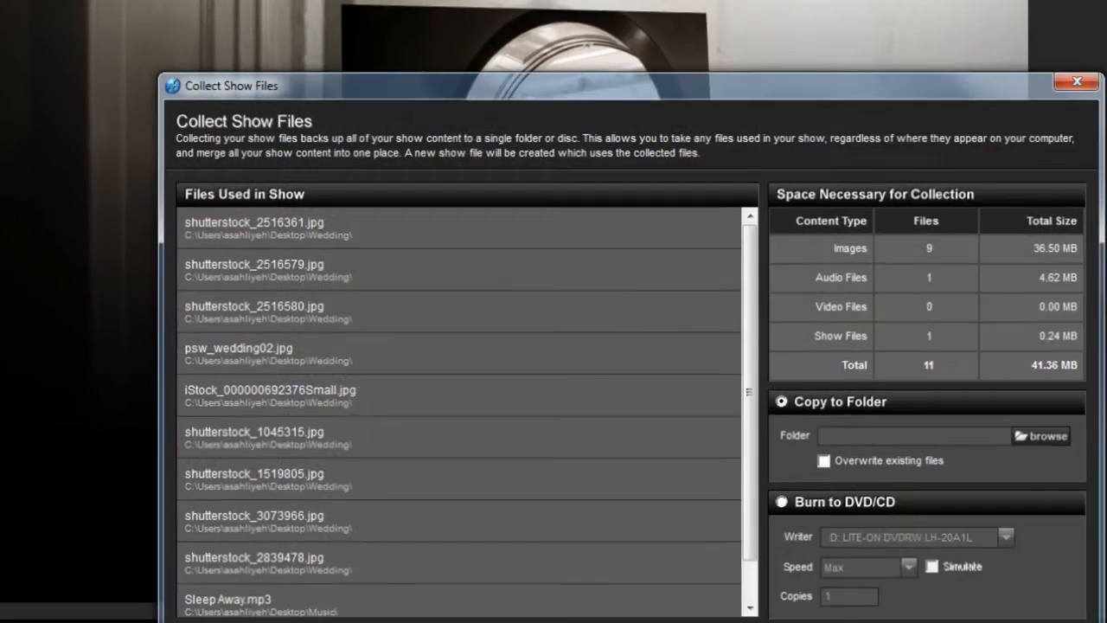